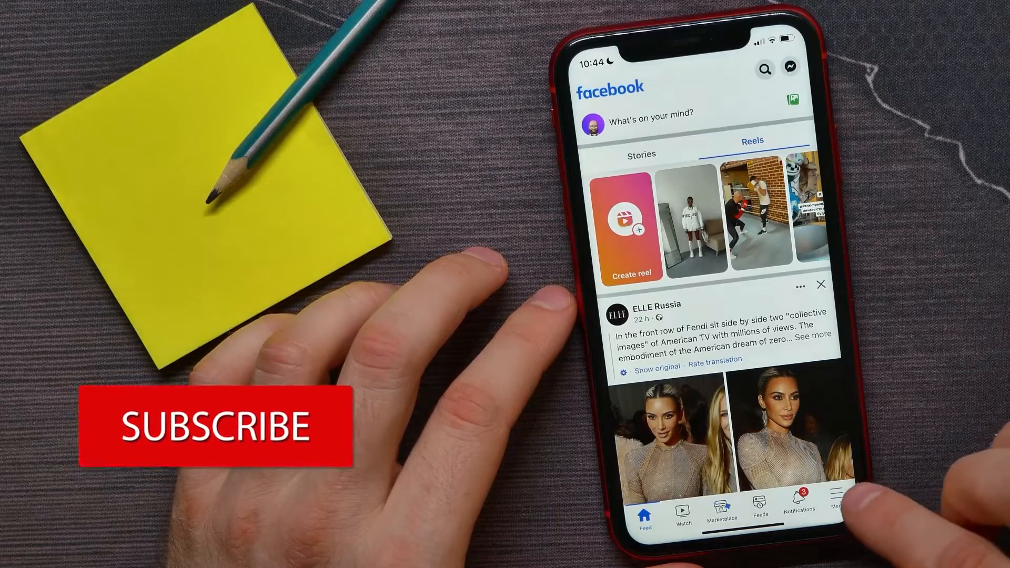
# - Bring up the Menu page listing Friends, Groups, Feeds, Saved and other shortcuts
pyautogui.click(837, 501)
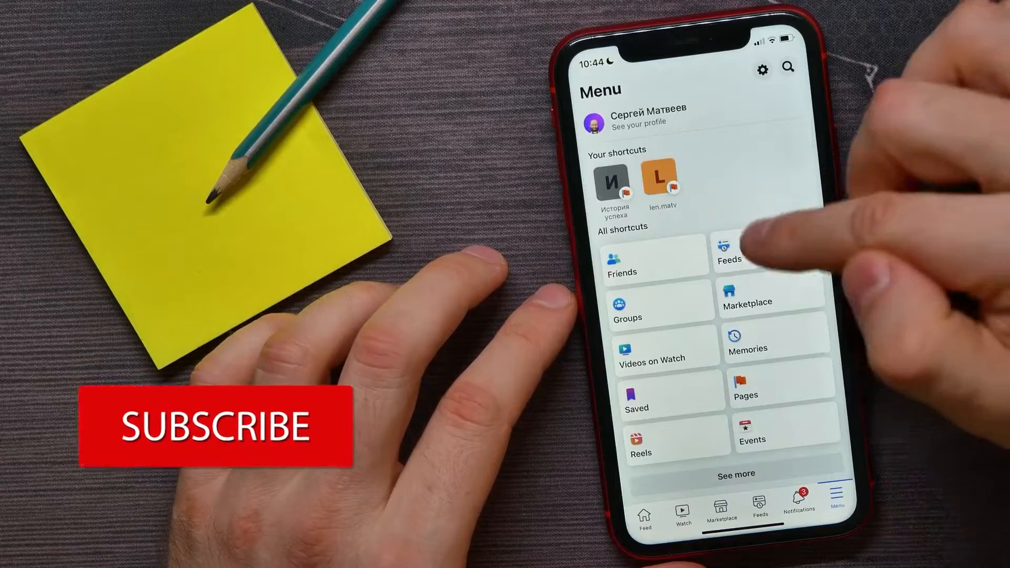
# - Show the Feeds page on the All tab with recent posts from every source
pyautogui.click(730, 252)
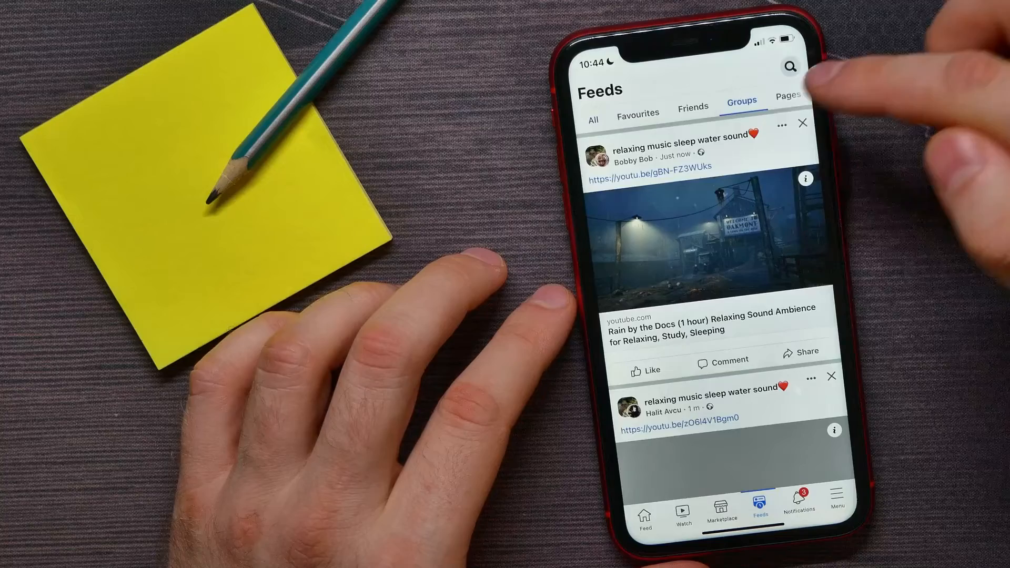
pyautogui.click(787, 96)
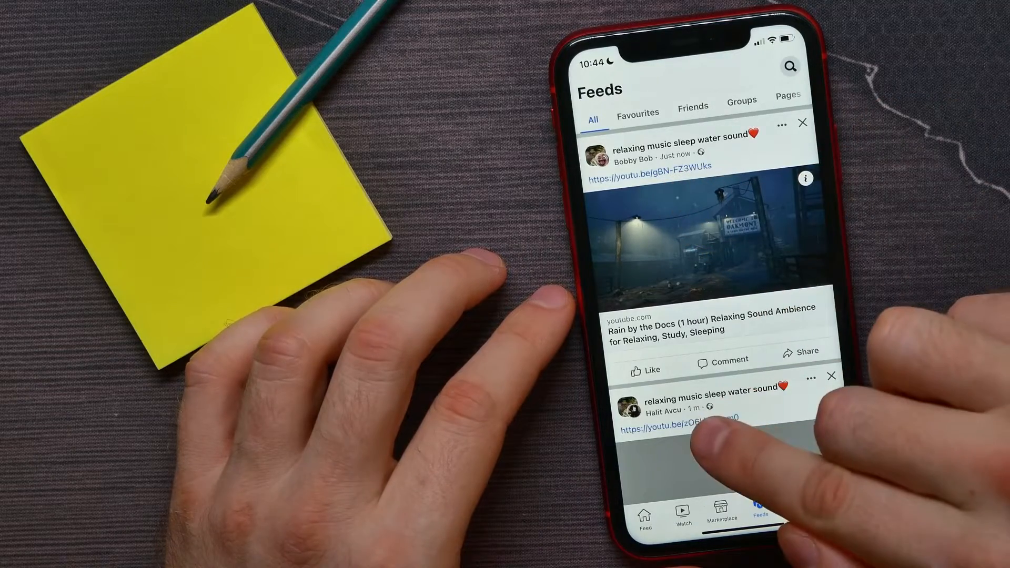
pyautogui.scroll(-3)
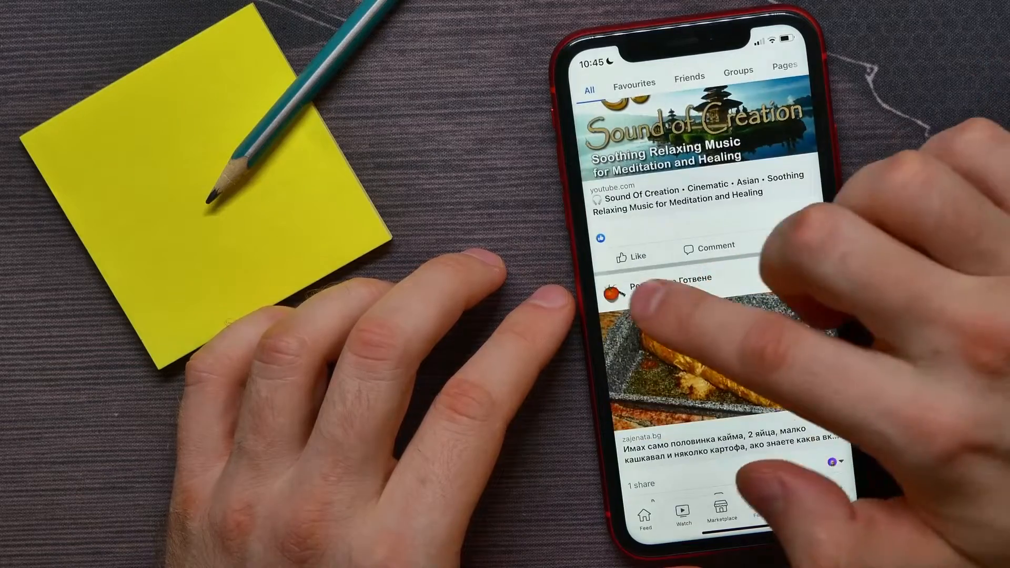
pyautogui.scroll(-3)
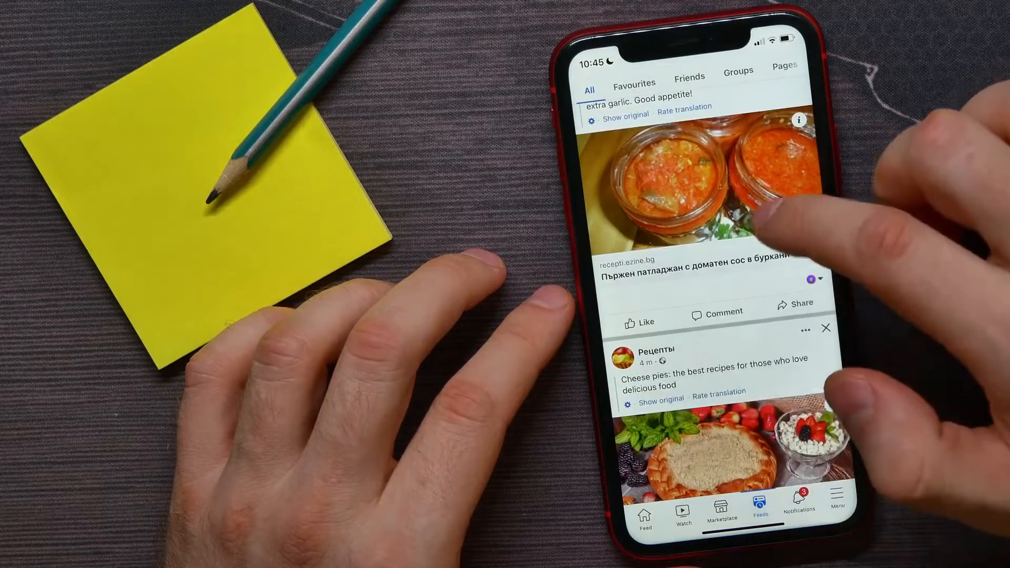
pyautogui.scroll(-3)
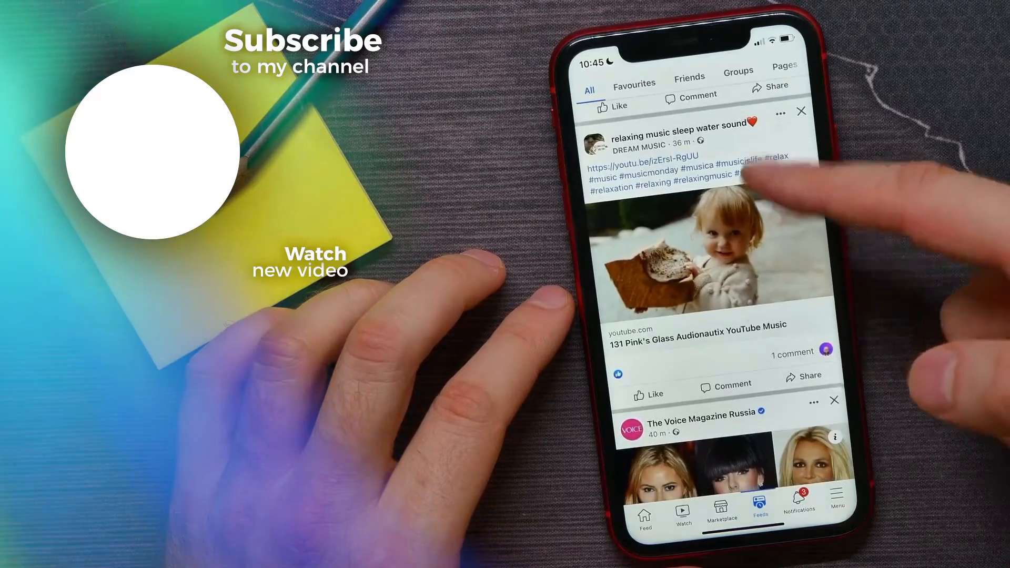
pyautogui.scroll(-3)
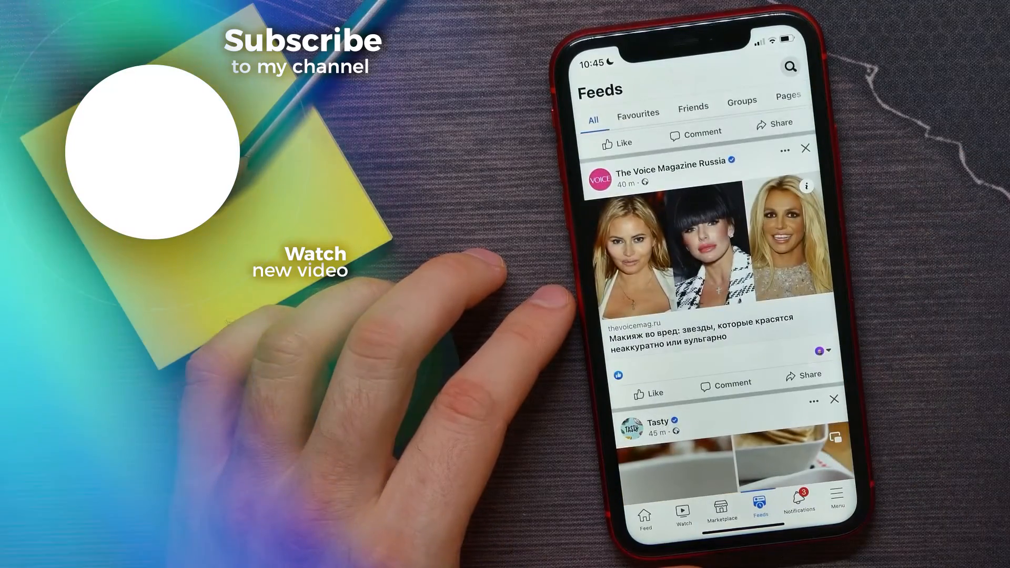